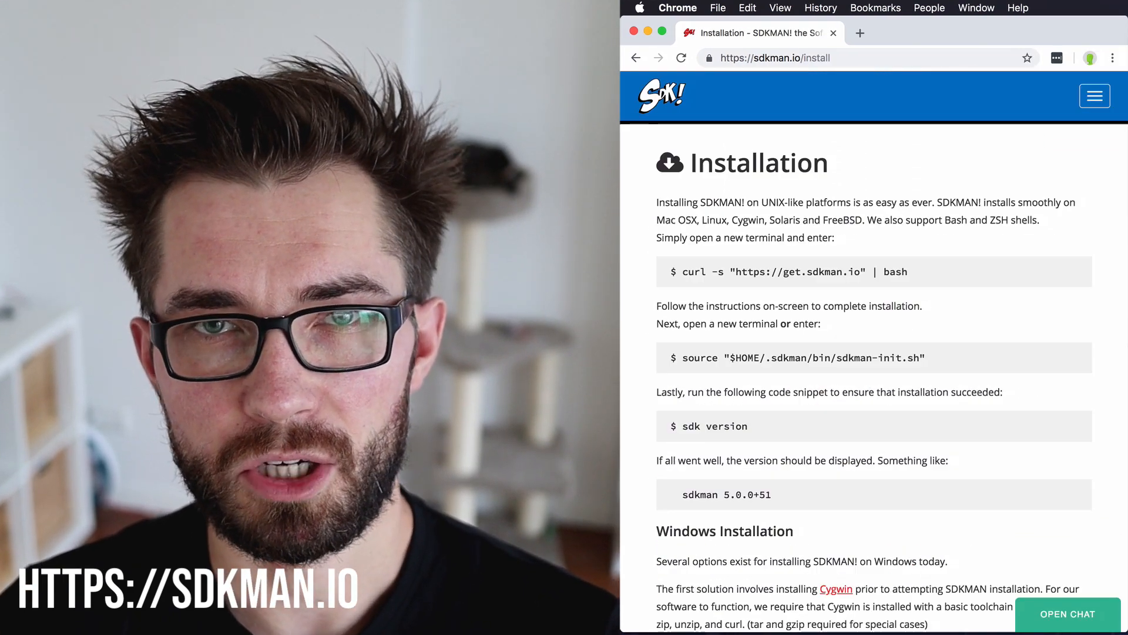
Install Java 8.0.181-zulu with SDKMAN after picking the version from the sdk list
scroll("down", 3)
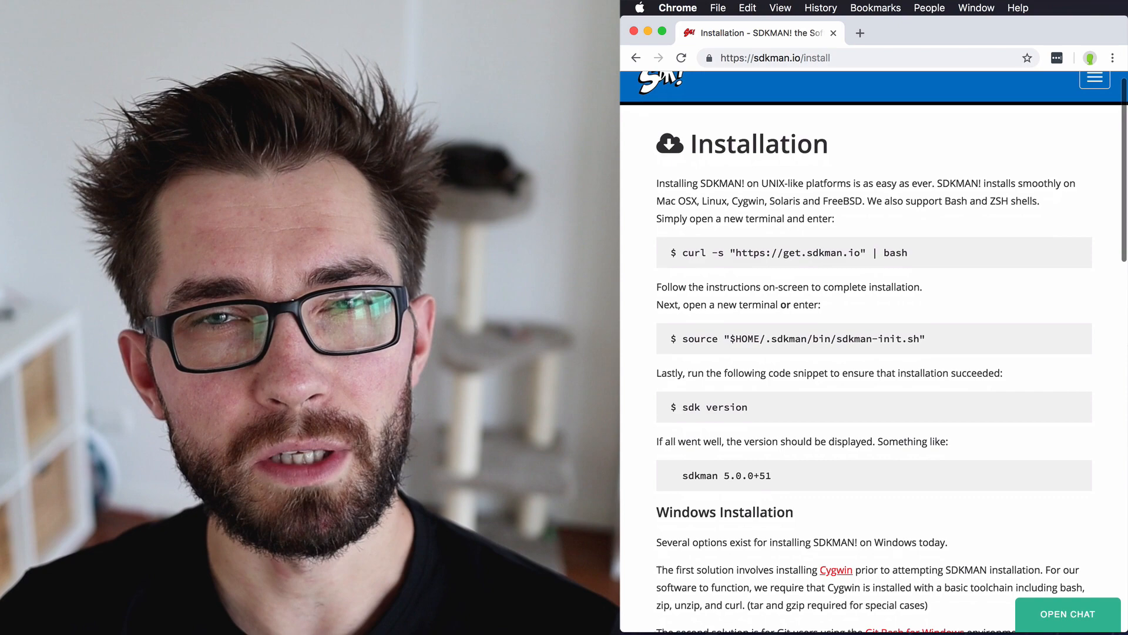
scroll("down", 3)
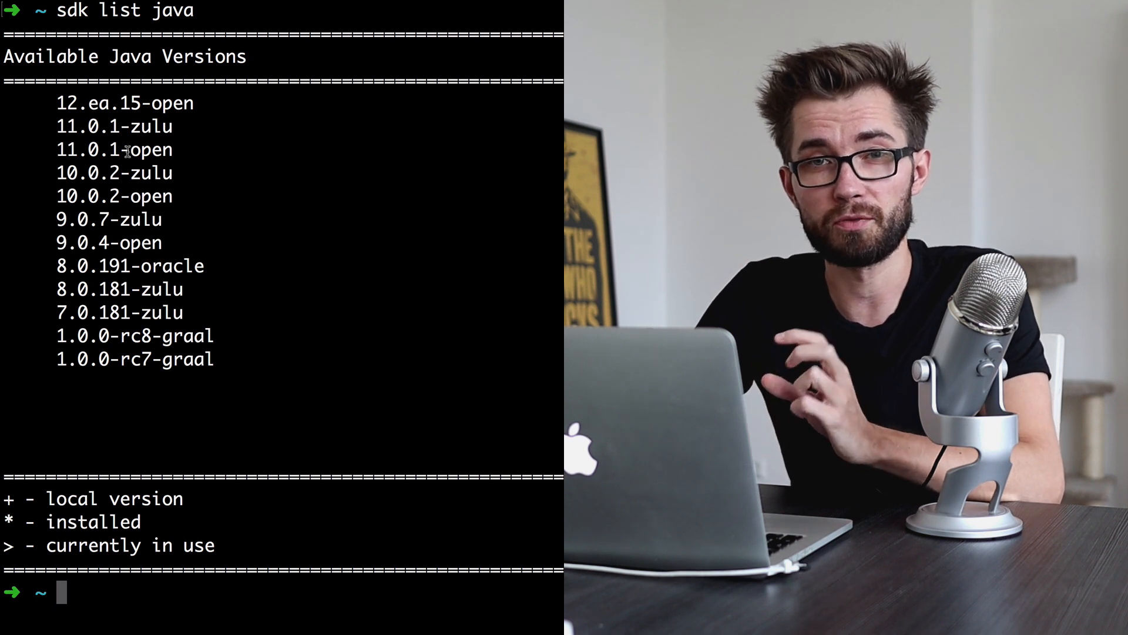
double_click(149, 150)
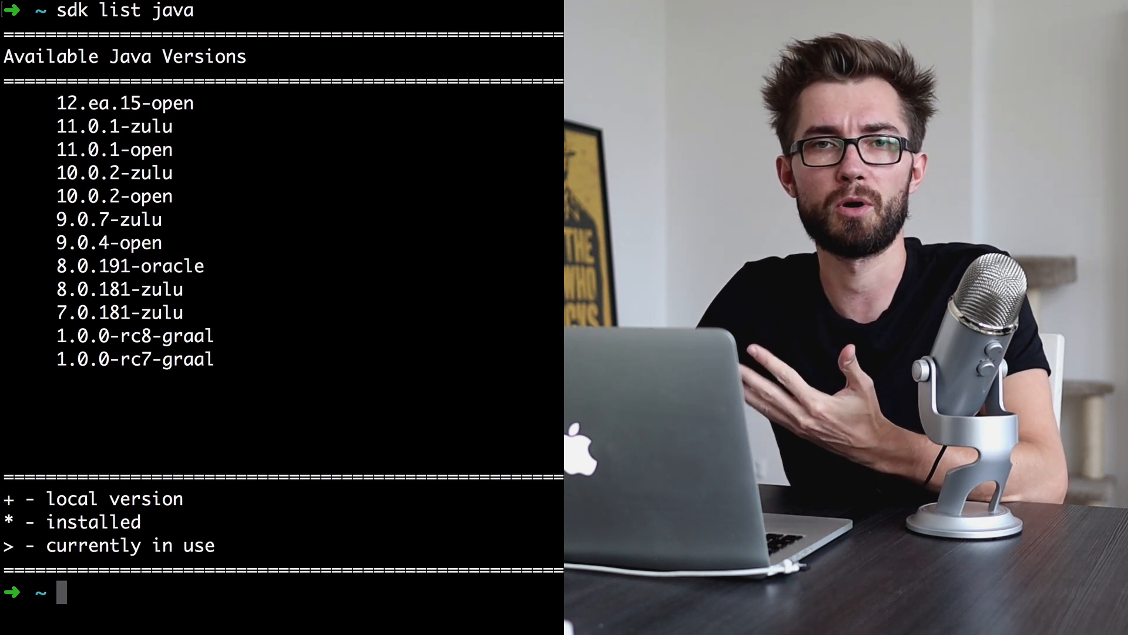
double_click(94, 289)
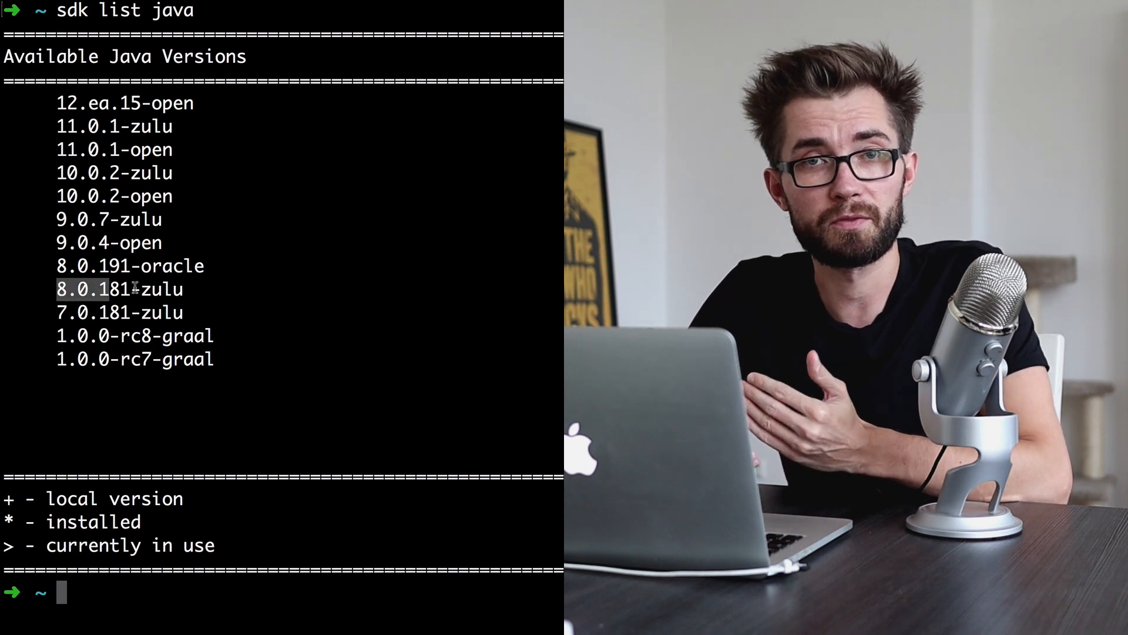
type("skd")
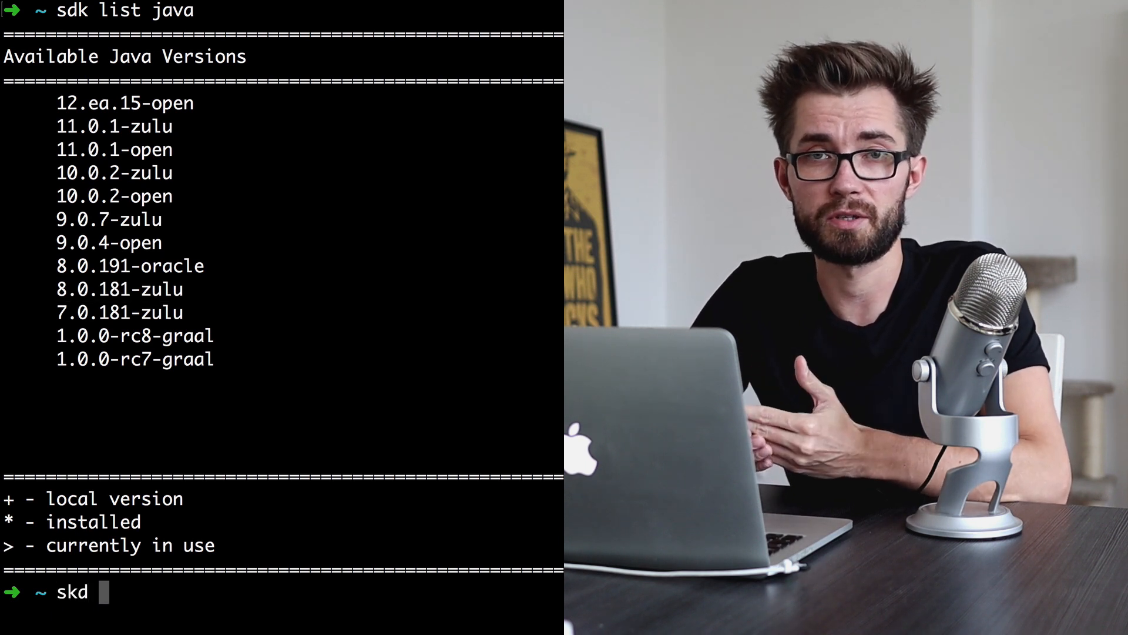
type("sdk install java 8.0.181-zulu")
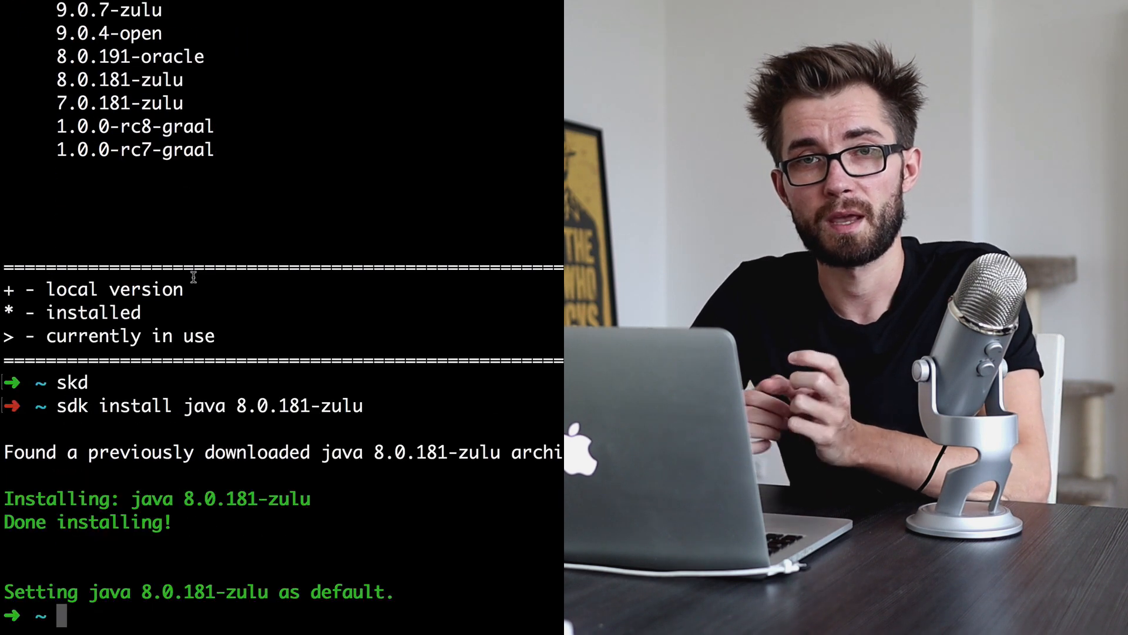
Check that java reports 1.8.0_181, then start installing Java 11.0.1-zulu
type("java -version")
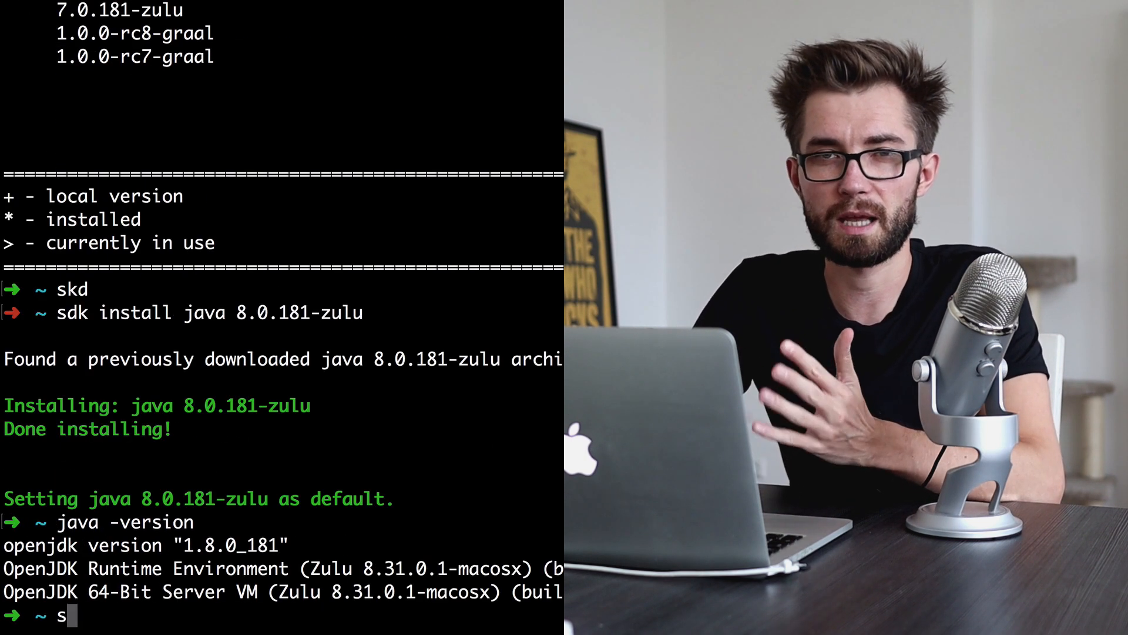
type("dk install java 11.0.1-zulu")
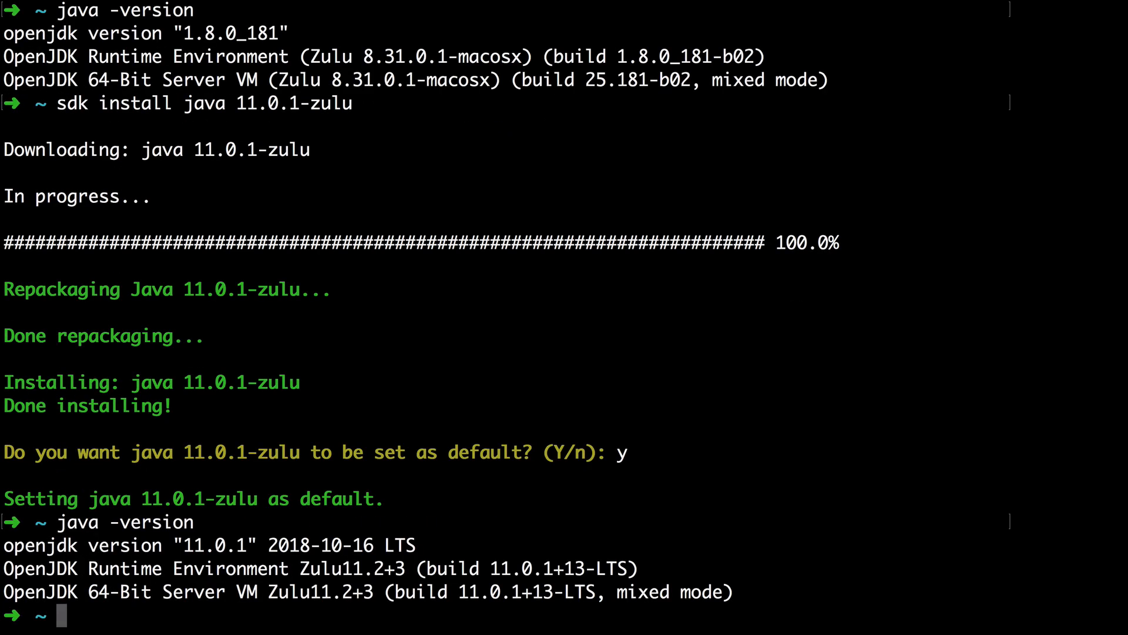
mouse_move(187, 546)
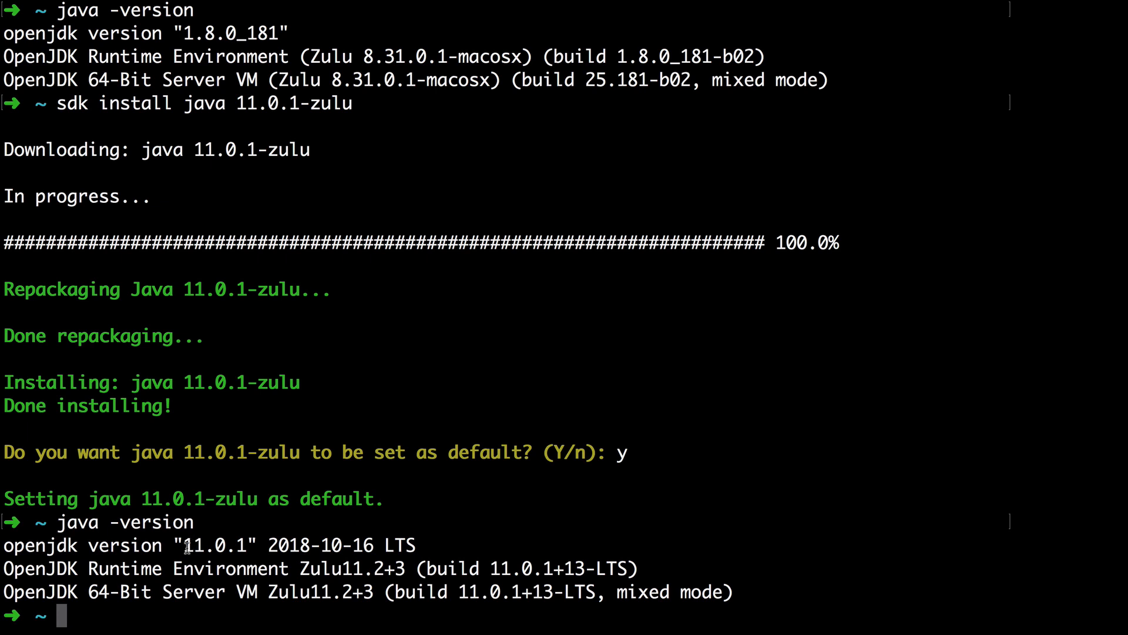
Confirm java reports 11.0.1 and begin listing the available Java versions
double_click(216, 544)
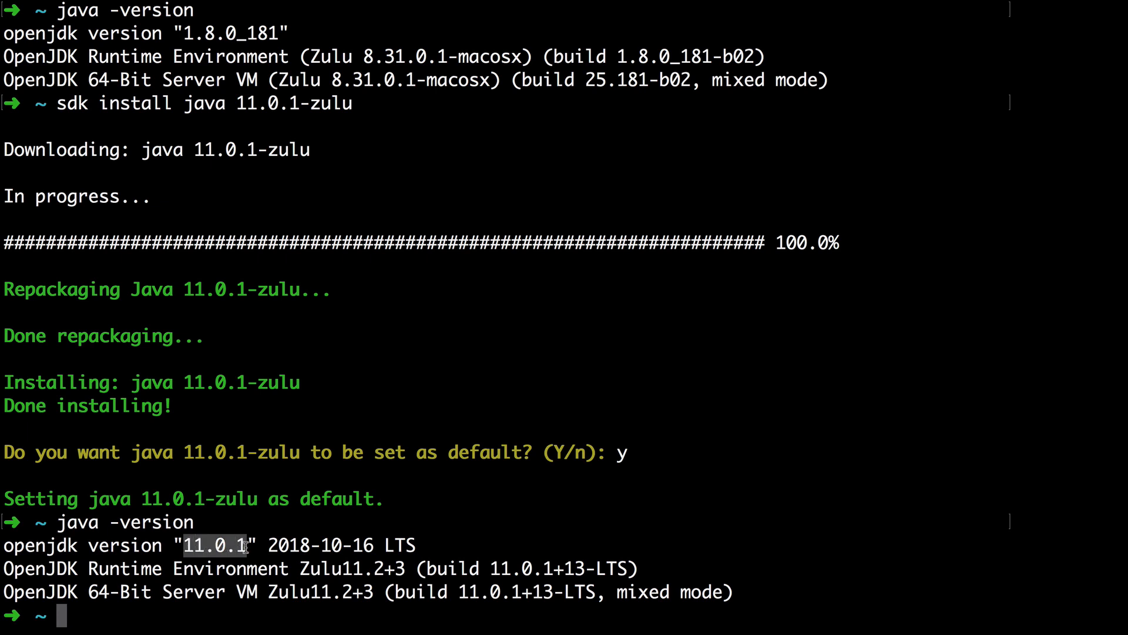
type("sdk list java")
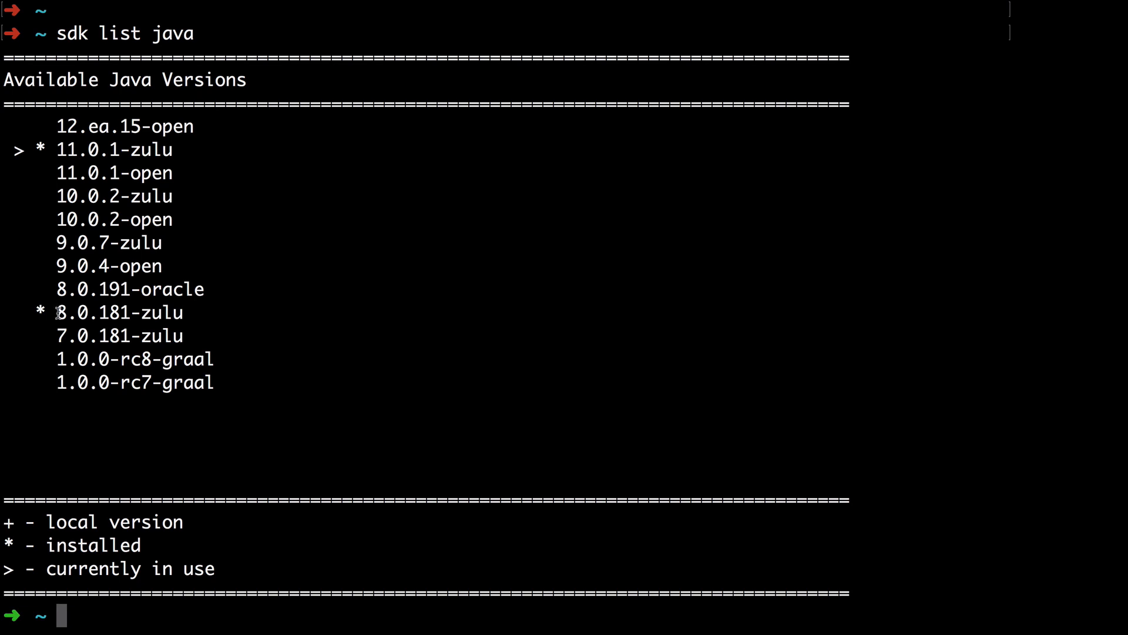
Switch this shell to Java 8.0.181-zulu with 'sdk use' and run the version check
double_click(117, 312)
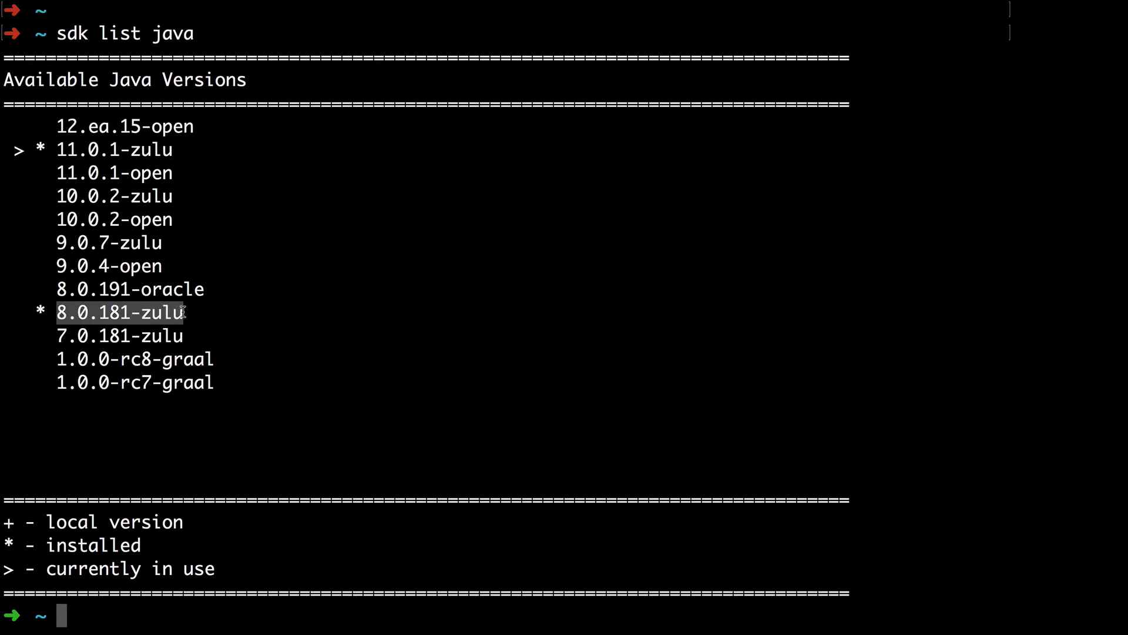
type("sdk use java 8.0.181-zulu")
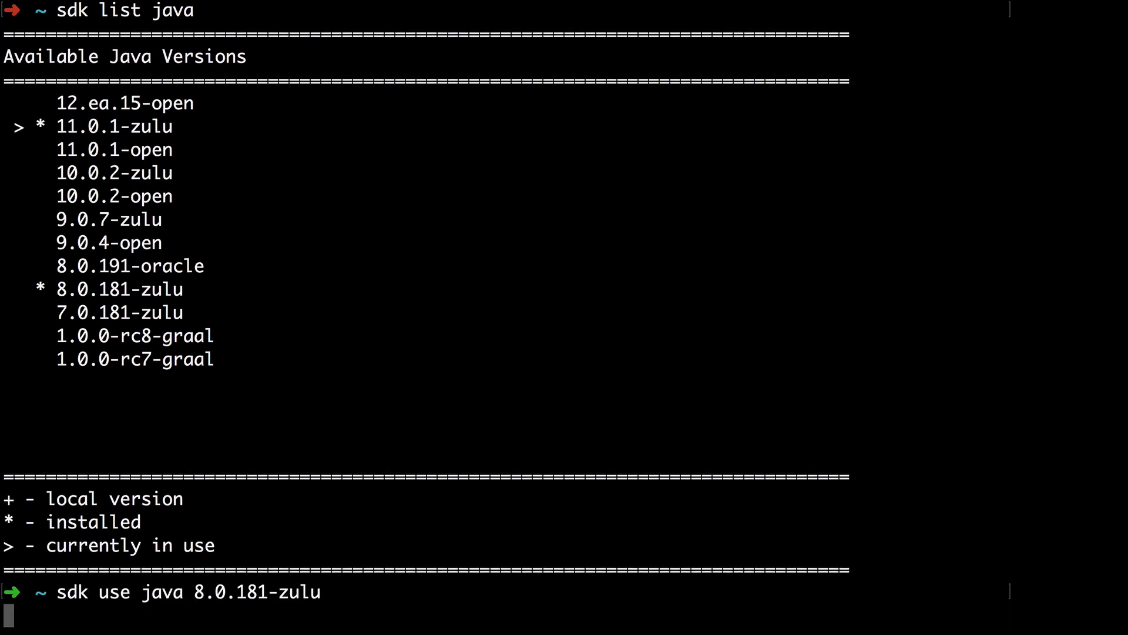
type("java -")
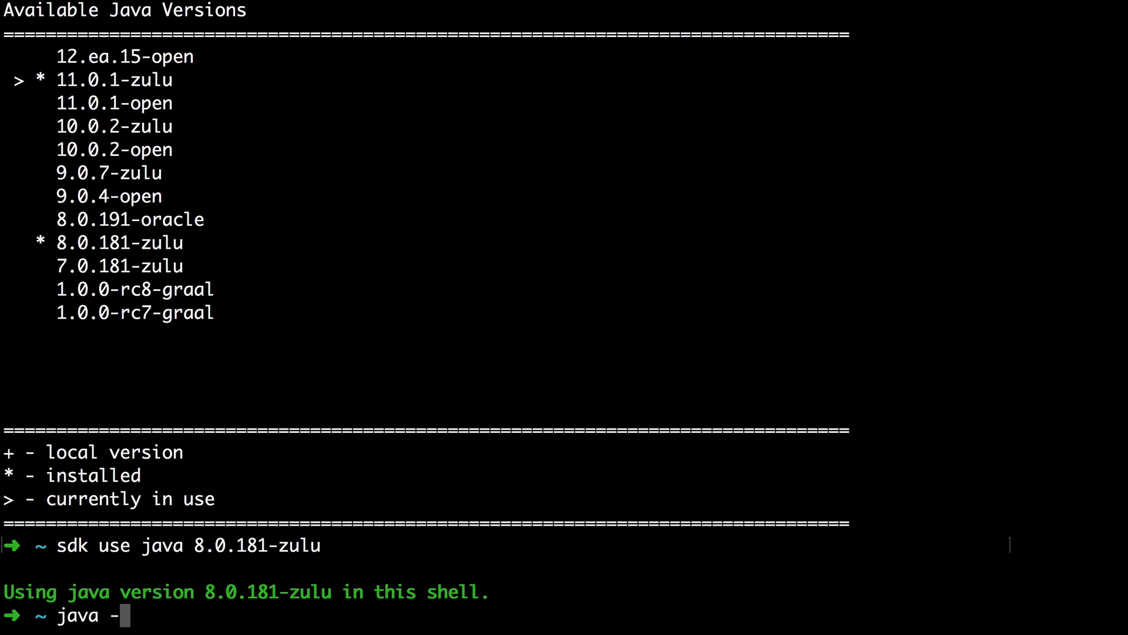
key("Return")
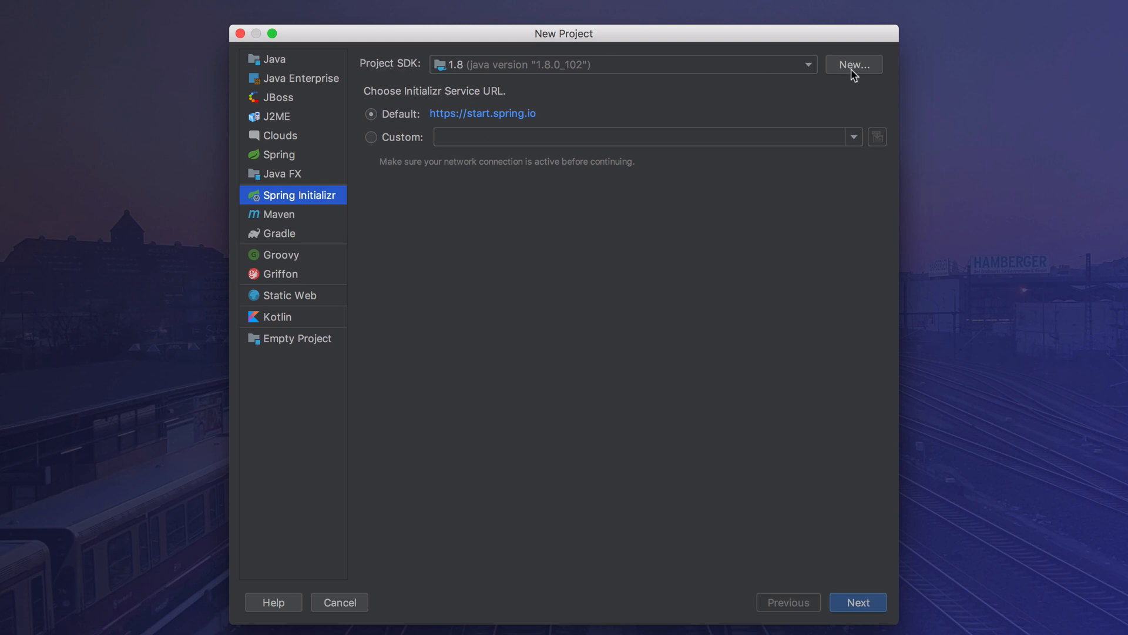
mouse_move(857, 107)
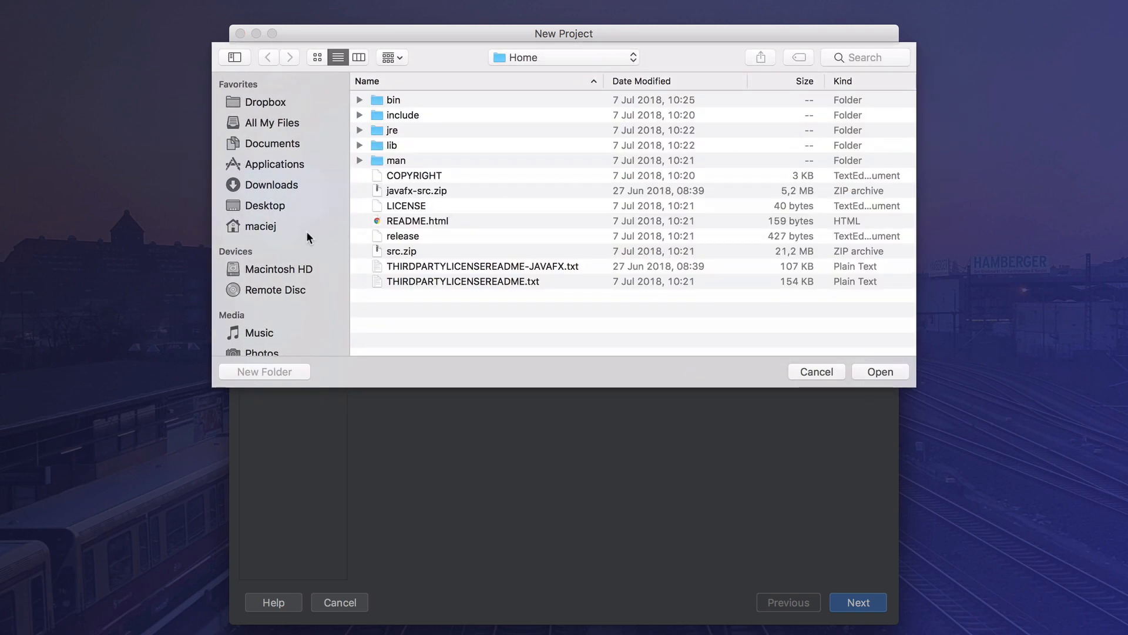
From the home folder, reveal hidden files and navigate into .sdkman > candidates
left_click(261, 225)
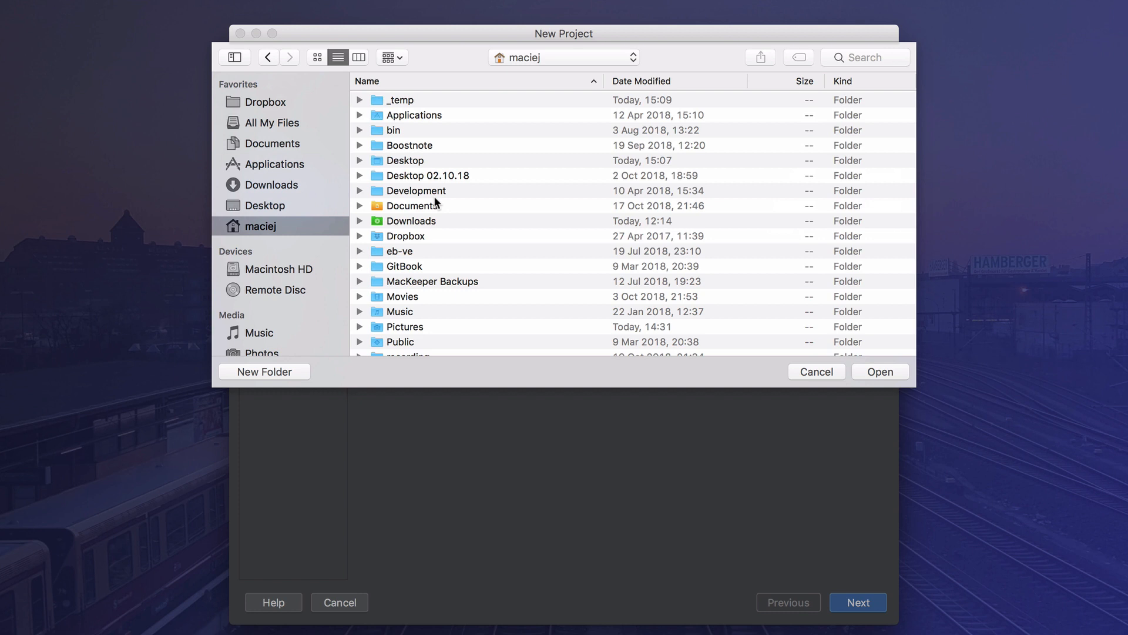
key("cmd+shift+.")
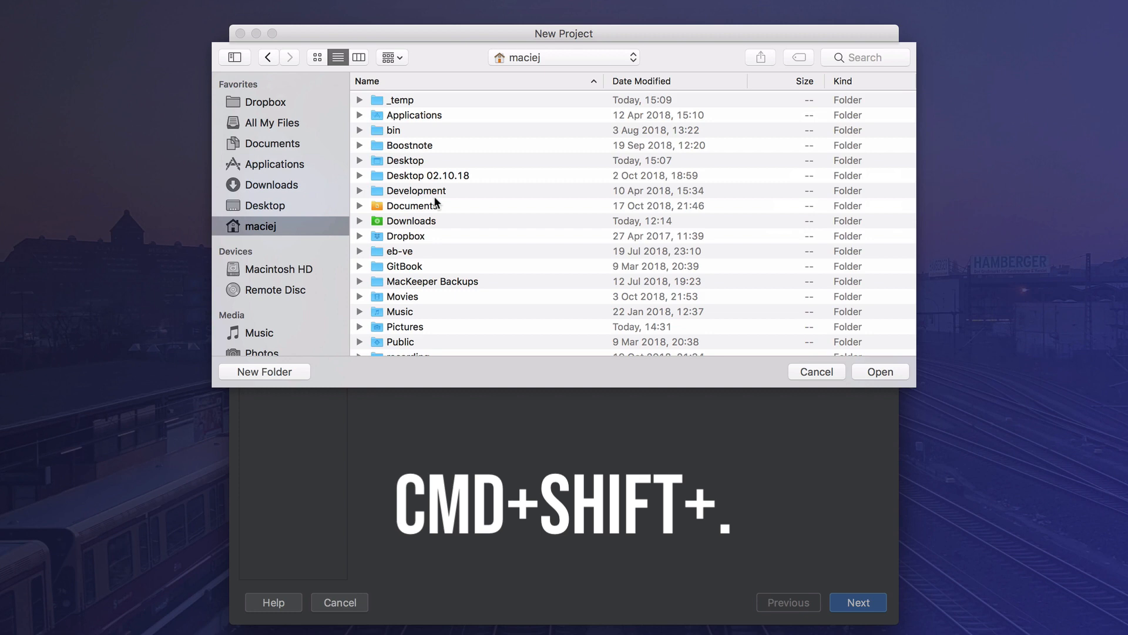
key("cmd+shift+.")
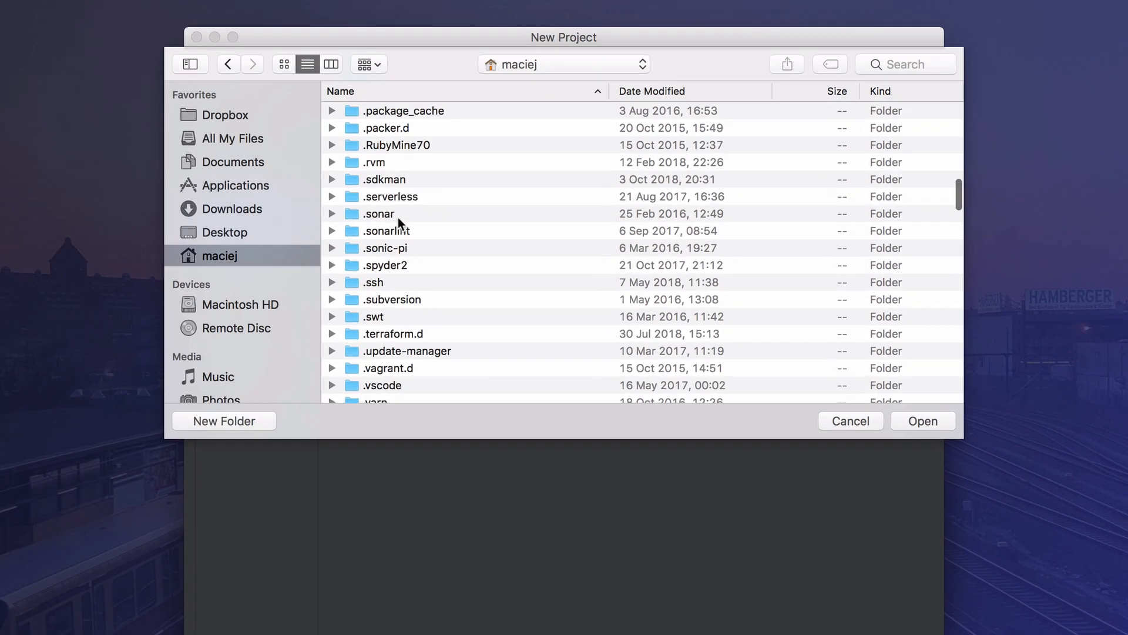
double_click(384, 179)
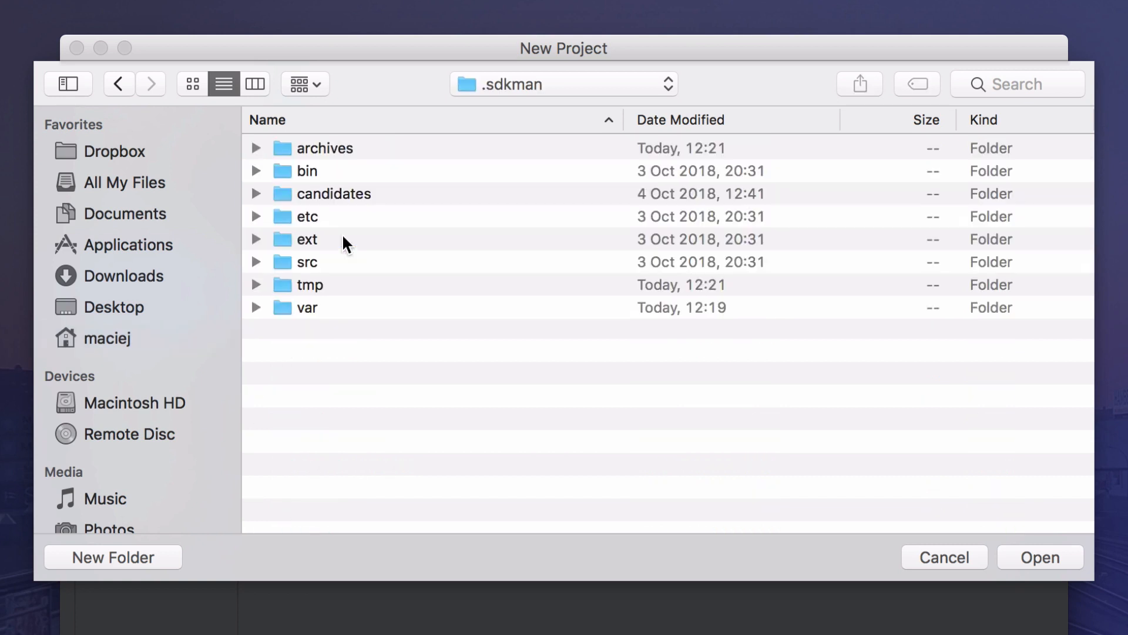
mouse_move(333, 218)
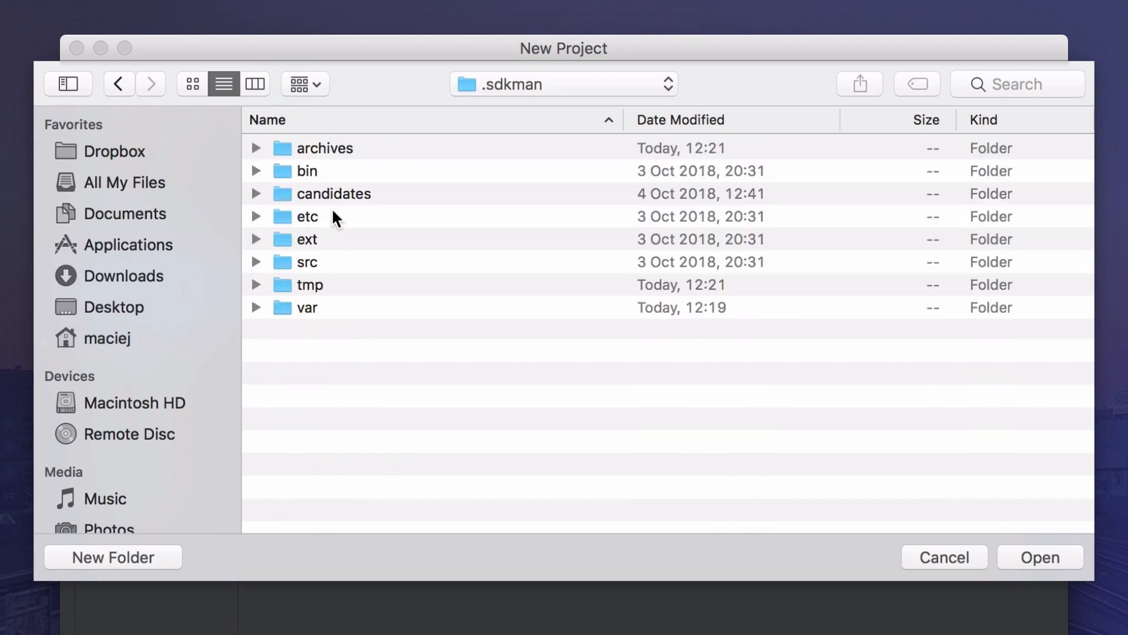
double_click(333, 193)
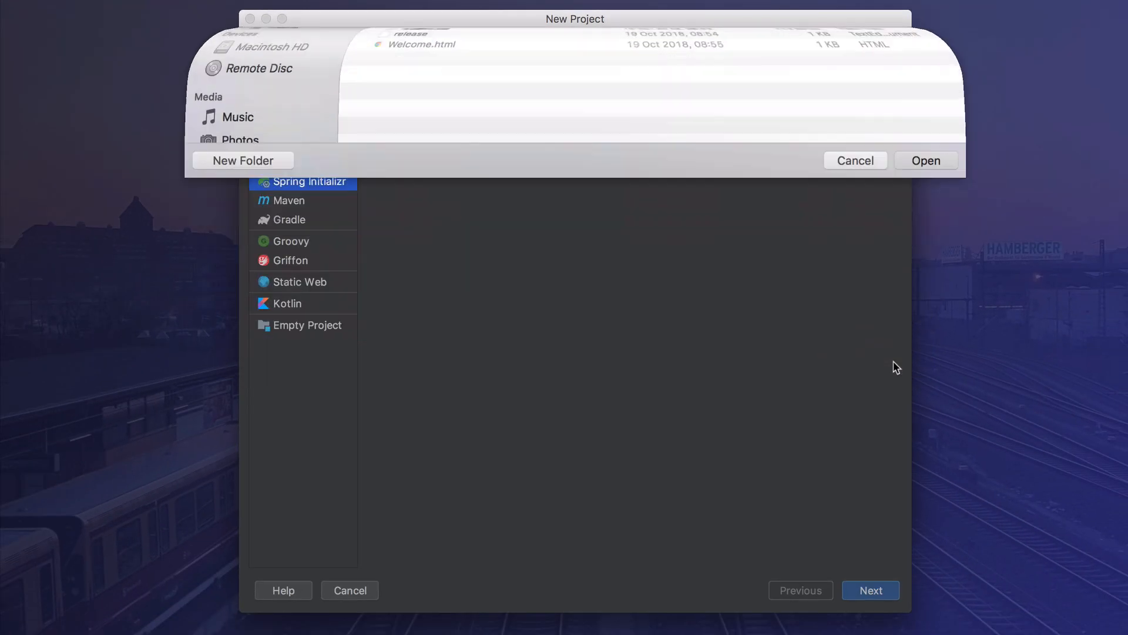
Keep Java 11 (11.0.1) as Project SDK and continue to the next wizard page
left_click(855, 160)
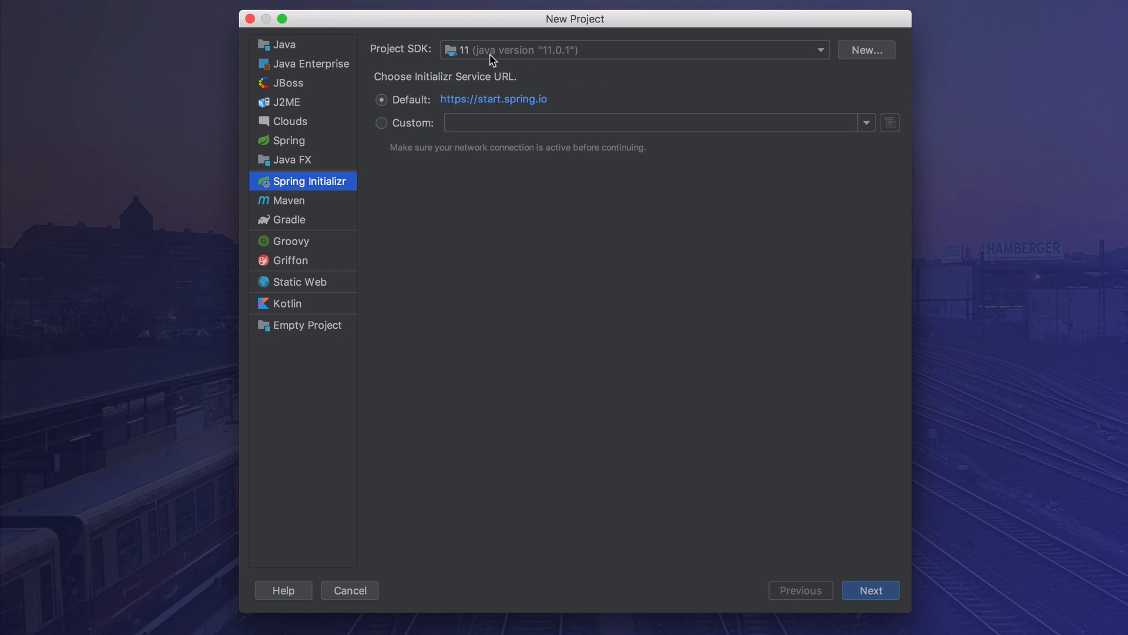
left_click(869, 590)
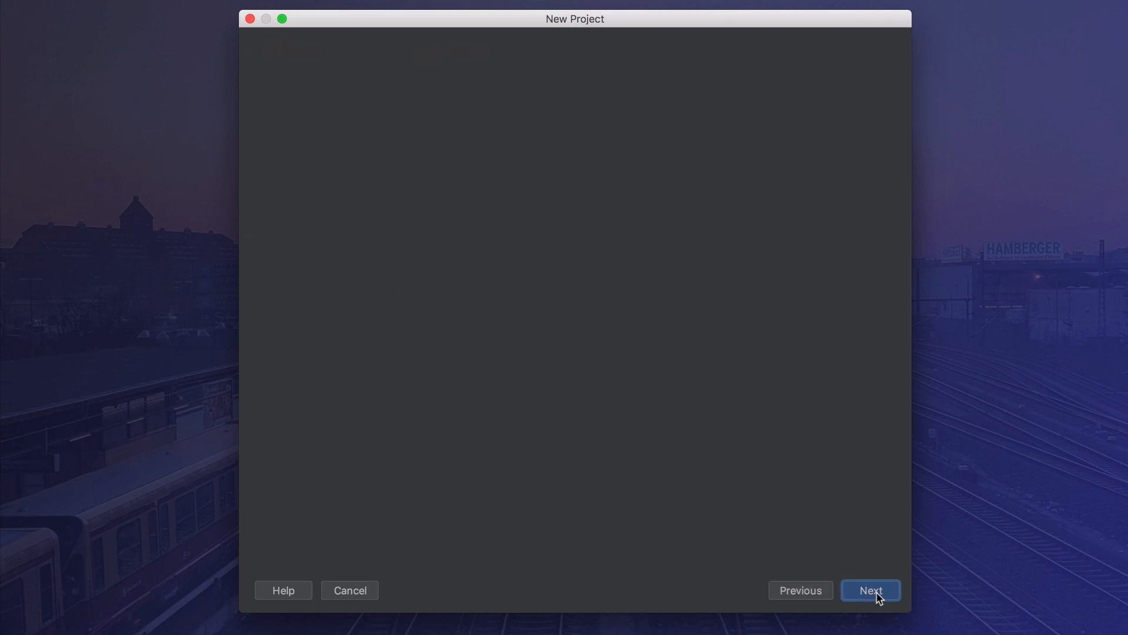